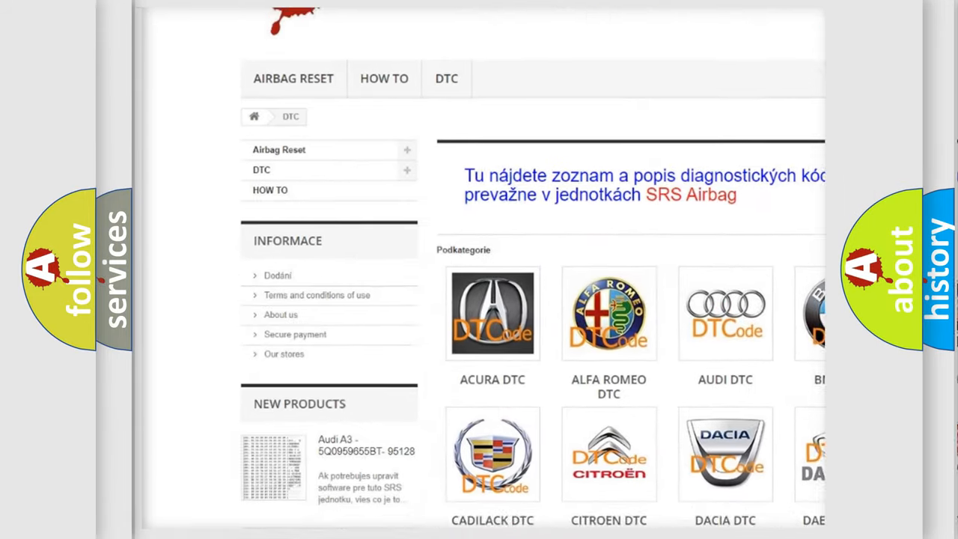
Scroll the DTC category page past the brand logos to the list of B-prefixed codes
scroll(down, 3)
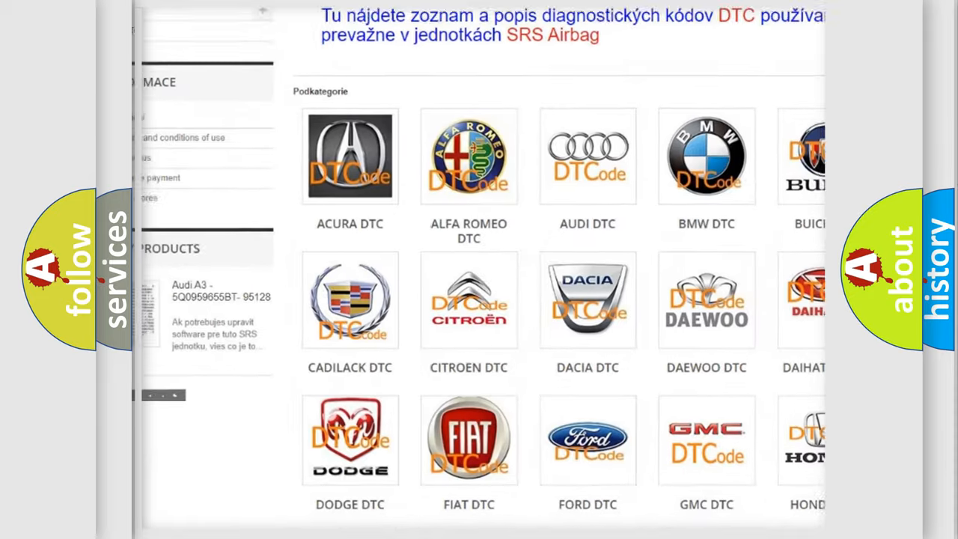
scroll(up, 3)
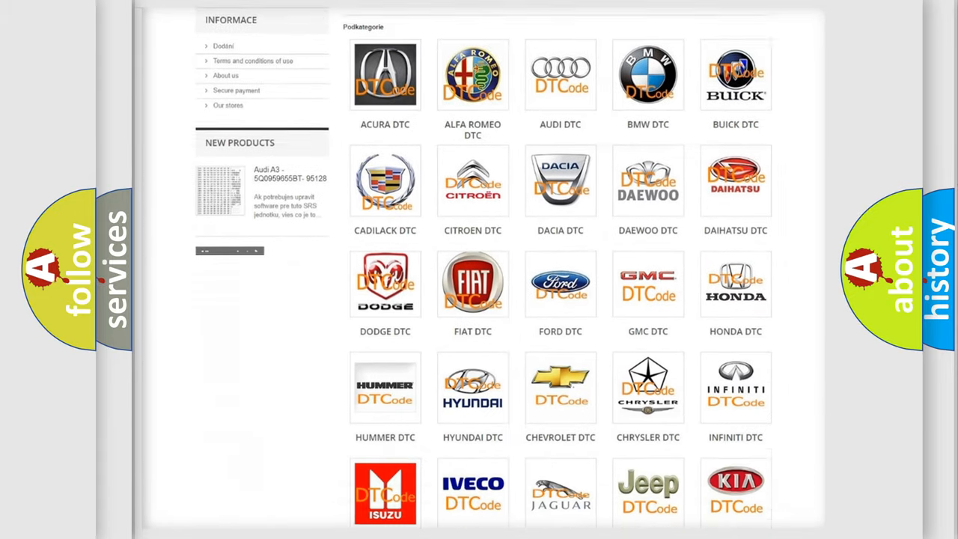
scroll(down, 3)
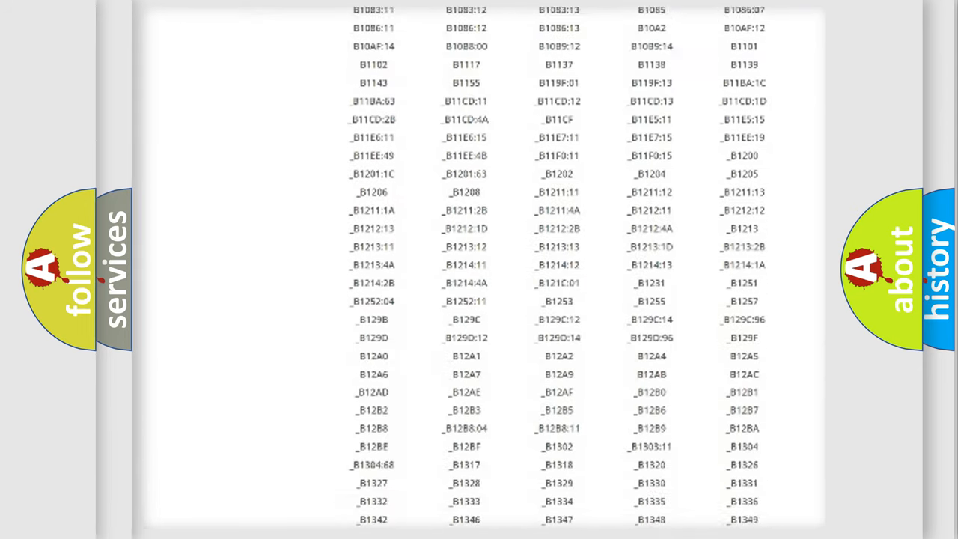
scroll(down, 3)
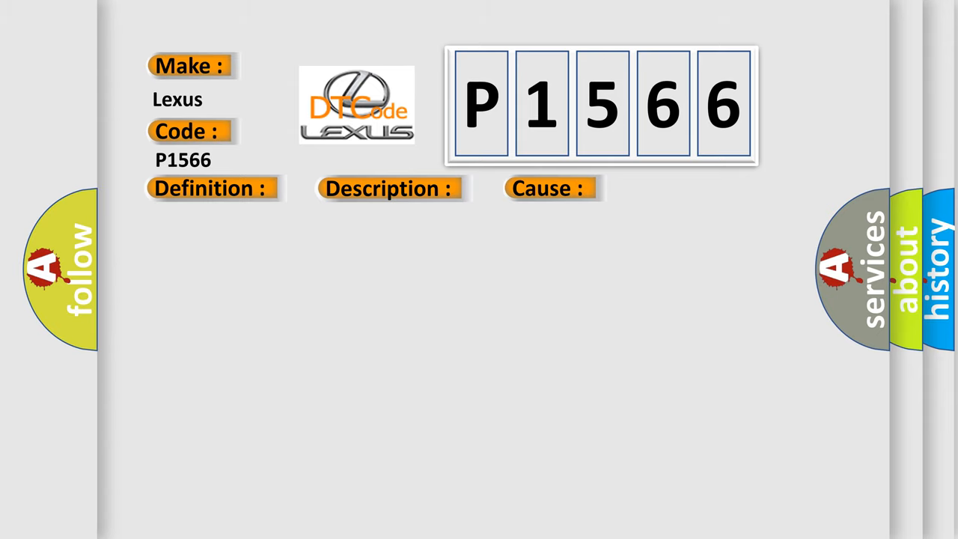
Reveal the P1566 causes: connector, harness, ambient air temperature sensor and A/C-ECU malfunctions
click(547, 188)
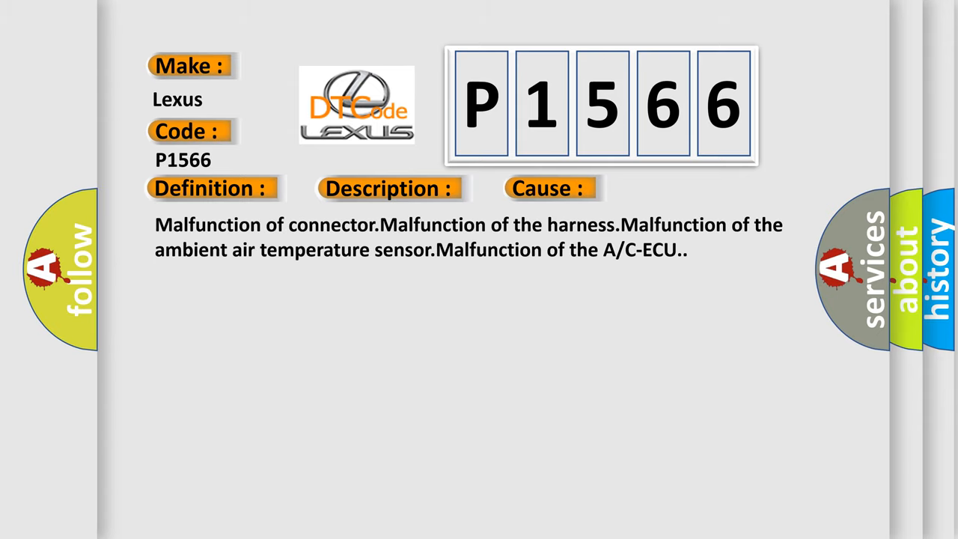